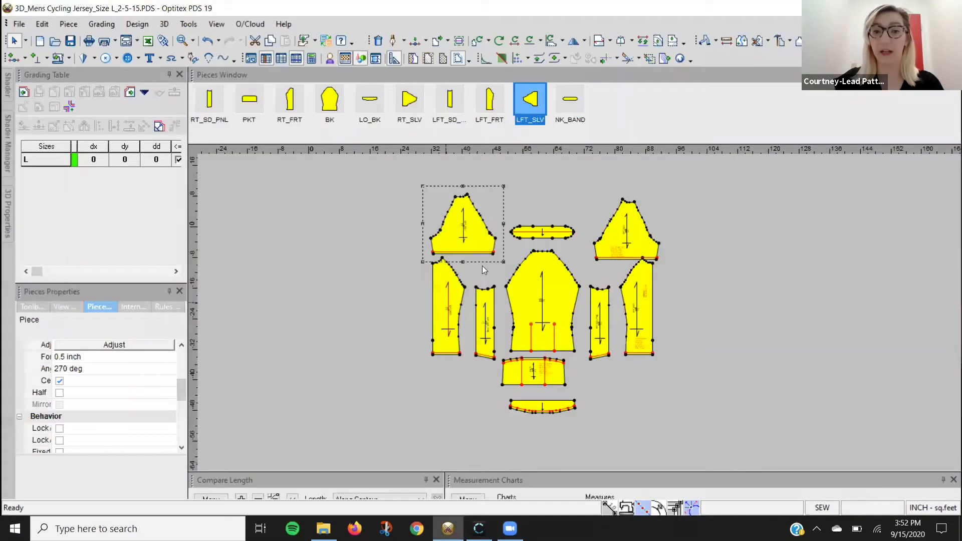
mouse_move(390, 270)
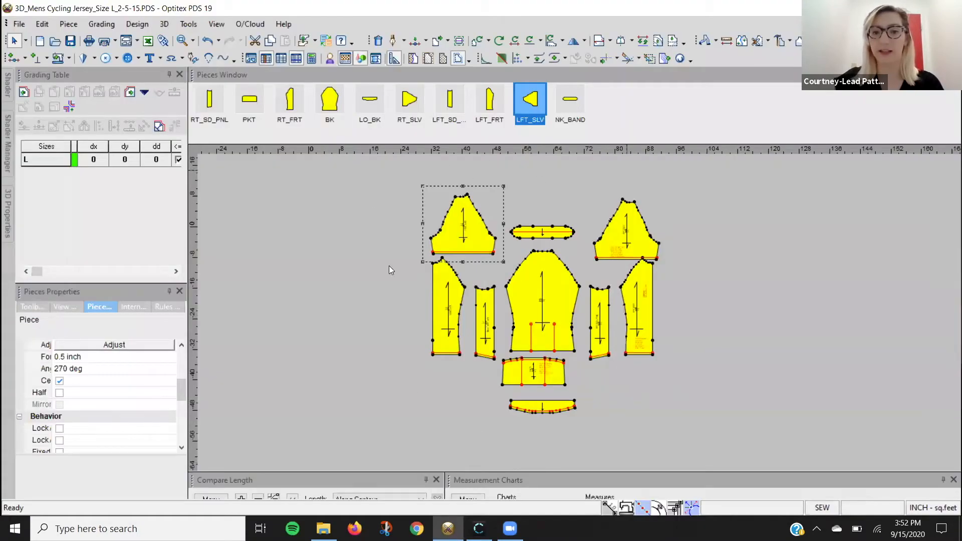
mouse_move(555, 389)
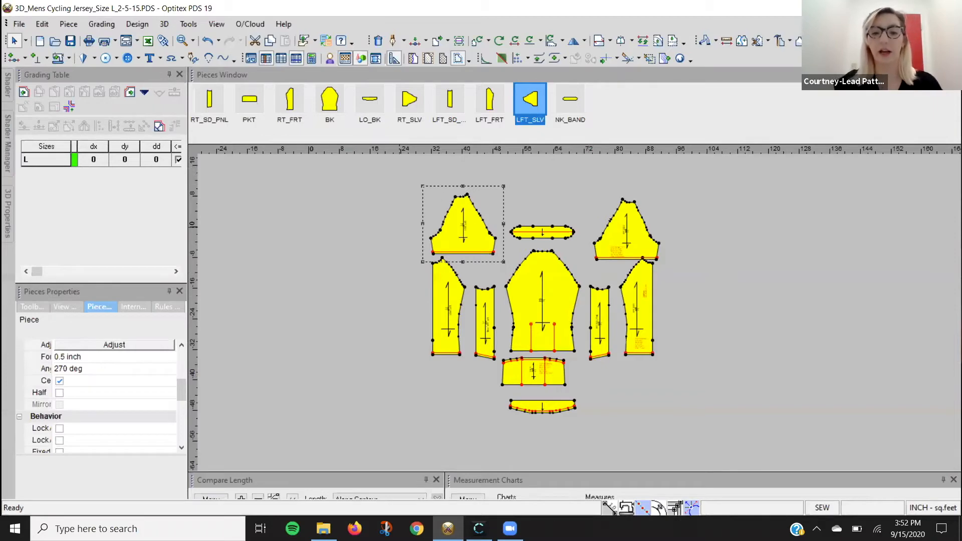
Return to CLO 3D, select the jersey's back body piece, and start the drape simulation.
left_click(478, 528)
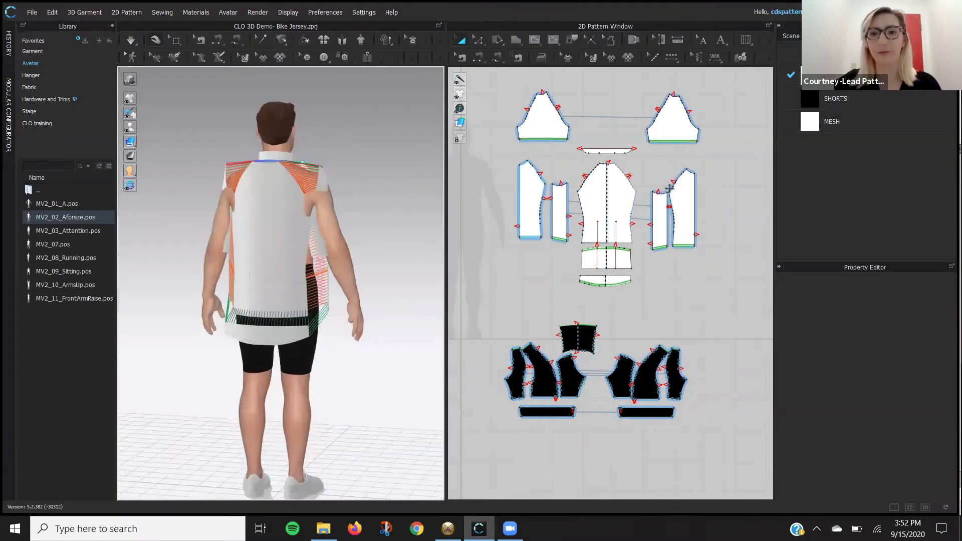
left_click(607, 202)
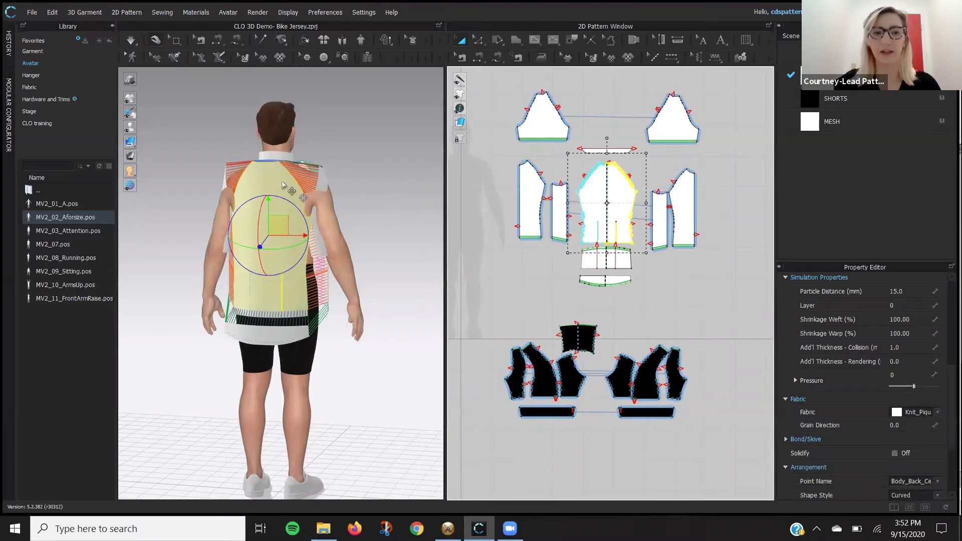
mouse_move(447, 193)
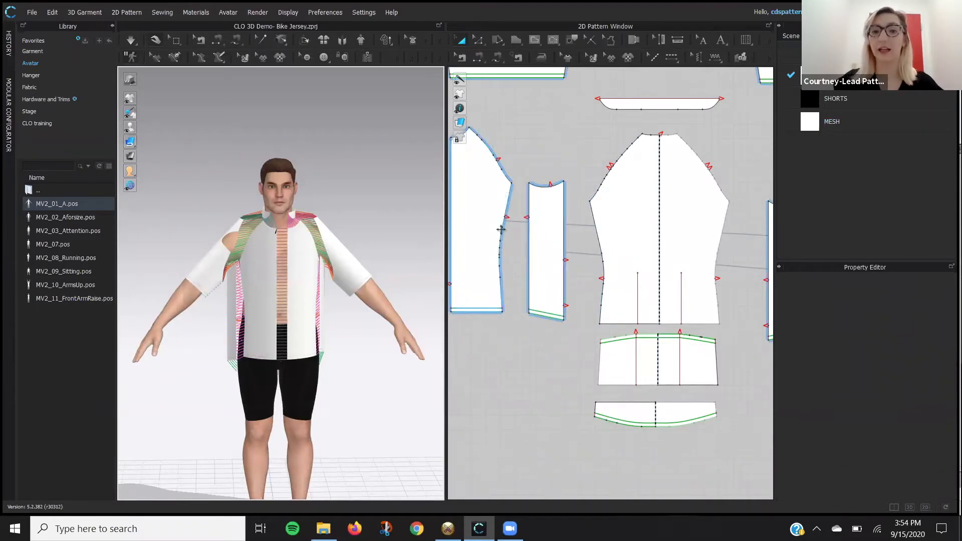
mouse_move(515, 205)
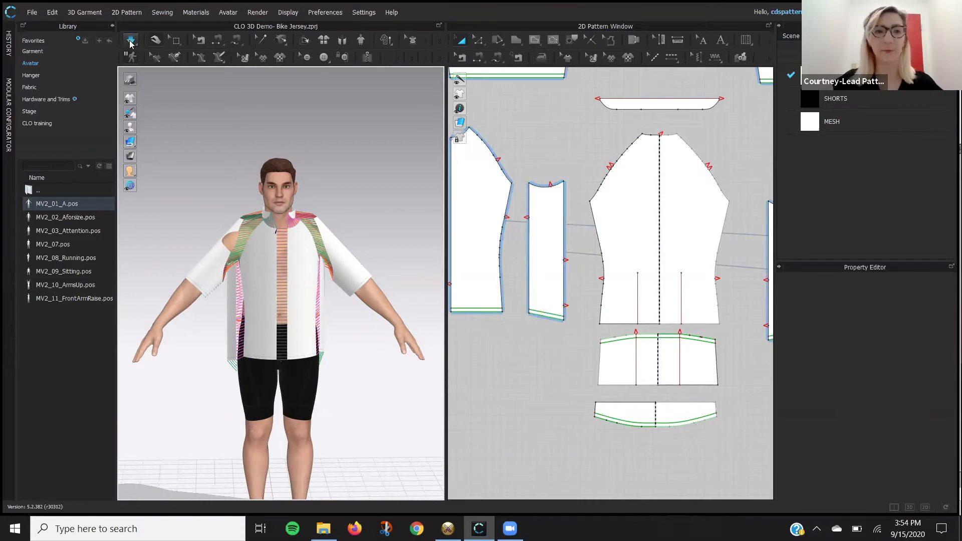
left_click(132, 40)
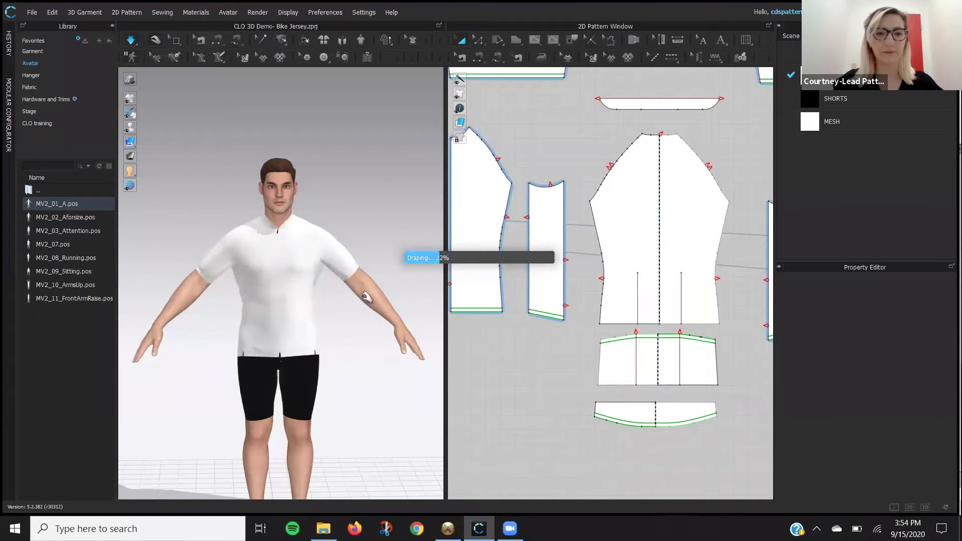
mouse_move(284, 327)
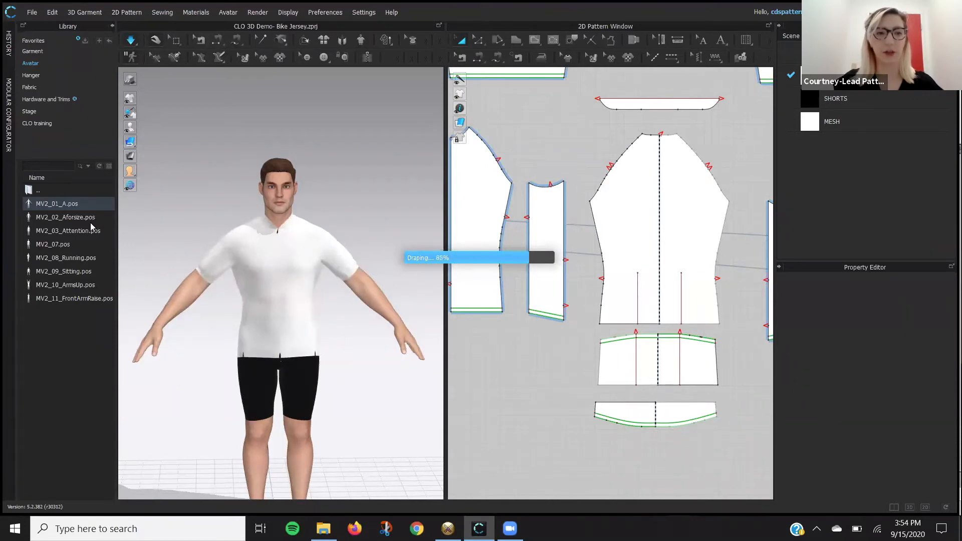
Drape the jersey and apply the MV2_03_Attention pose to the avatar.
double_click(68, 231)
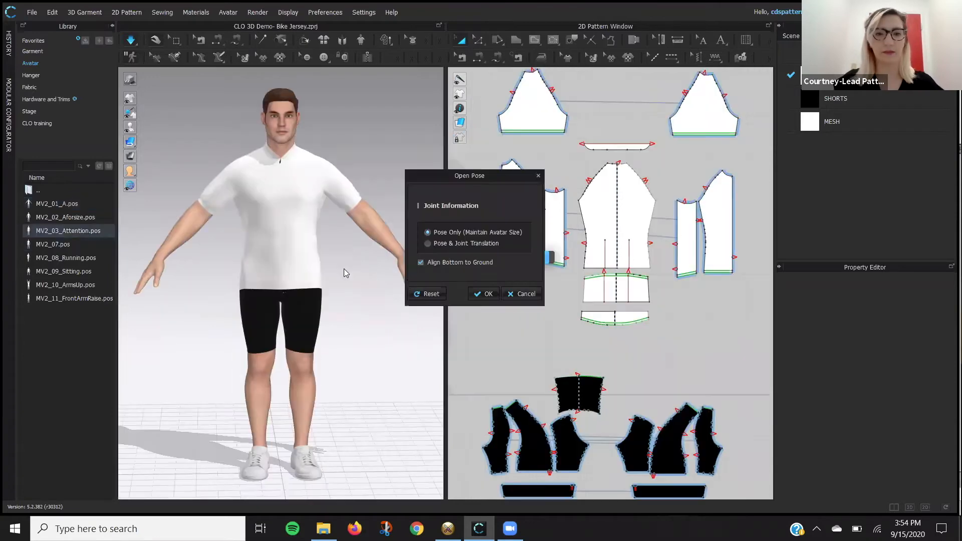
left_click(482, 293)
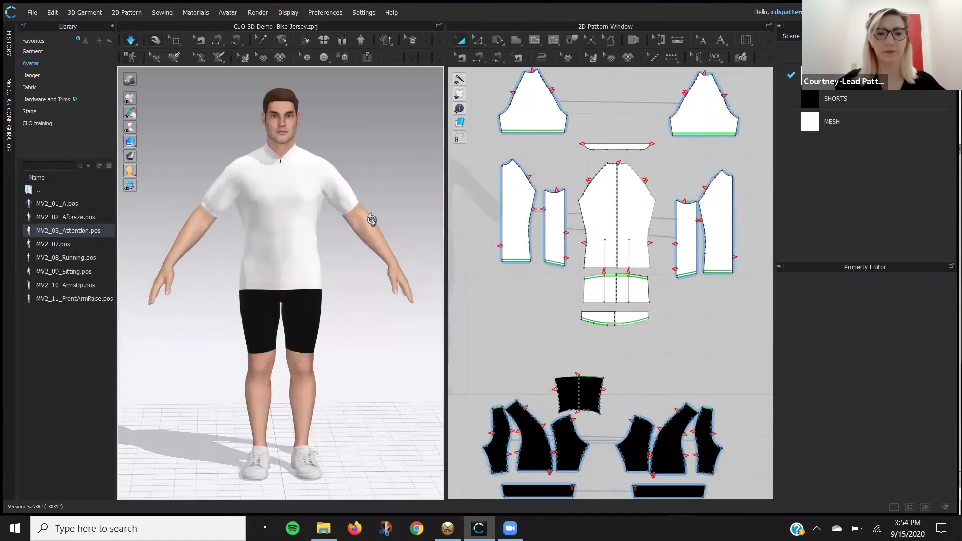
left_click_drag(368, 219, 225, 221)
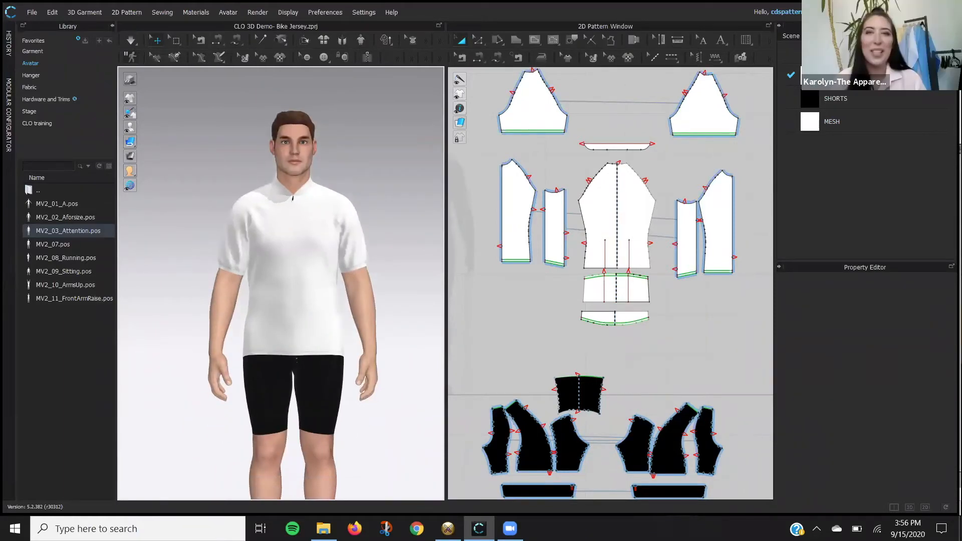
In the Colorway Editor, preview Colorway B skull paisley, then apply Colorway A floral print.
right_click(517, 210)
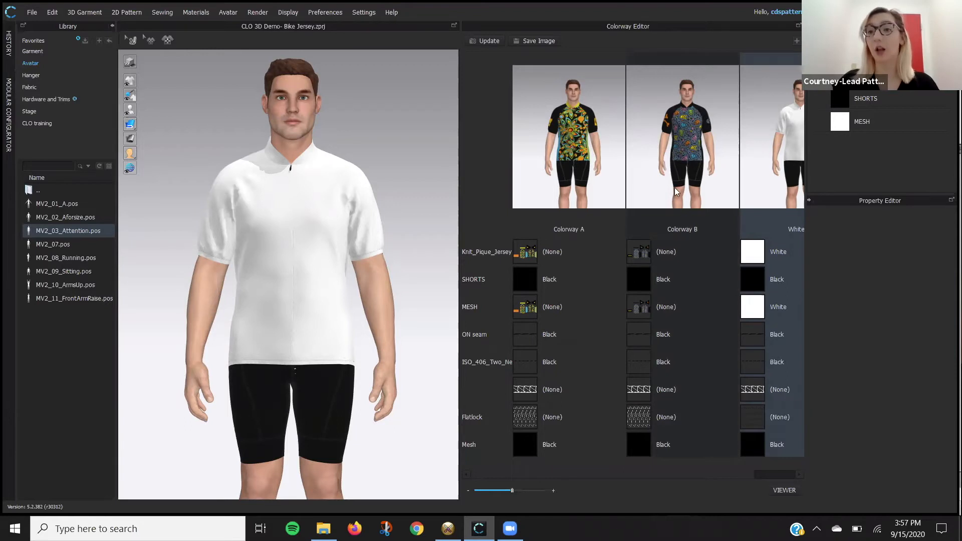
mouse_move(654, 162)
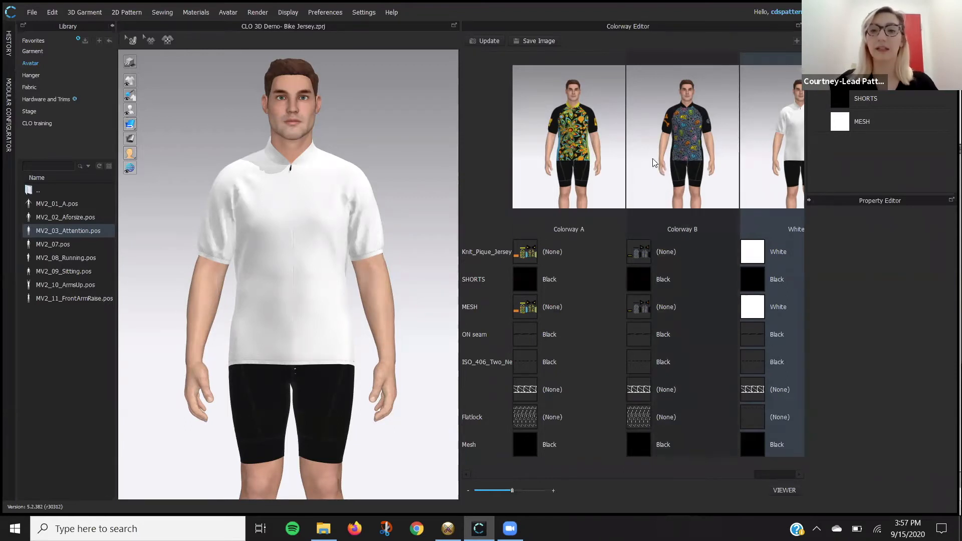
left_click(682, 137)
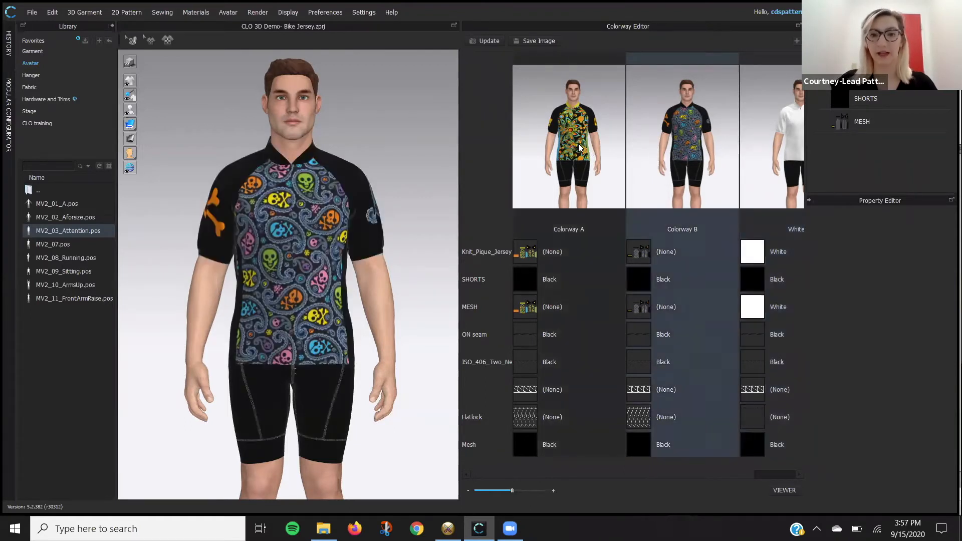
left_click(569, 138)
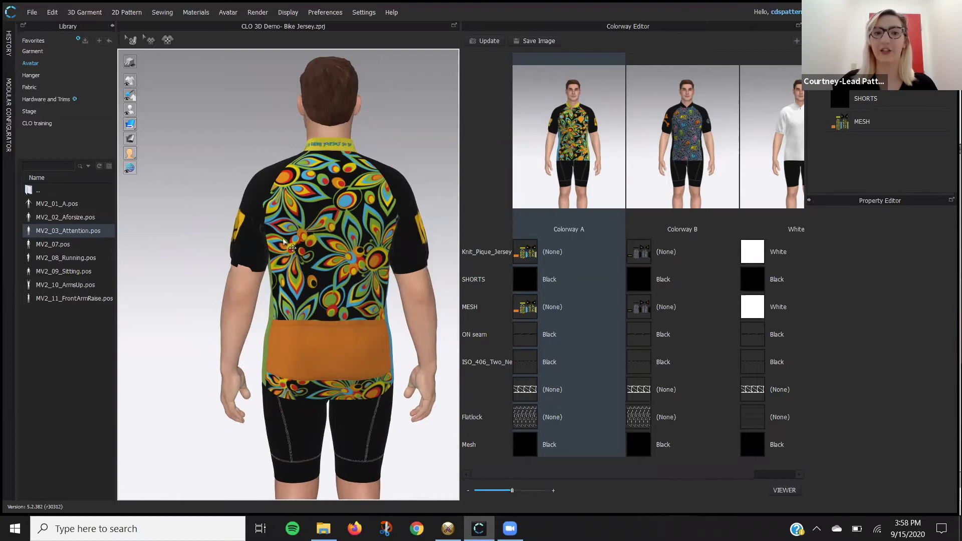
mouse_move(689, 129)
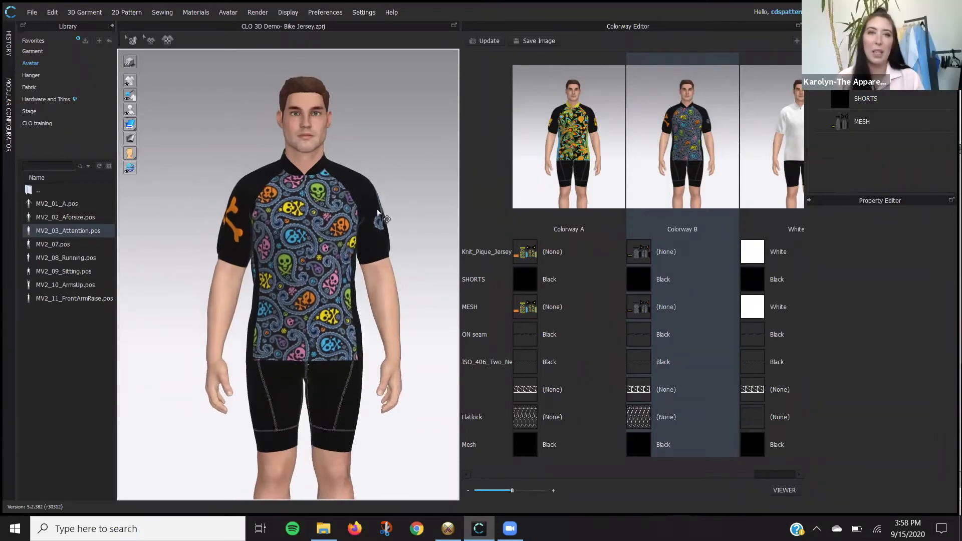
mouse_move(336, 170)
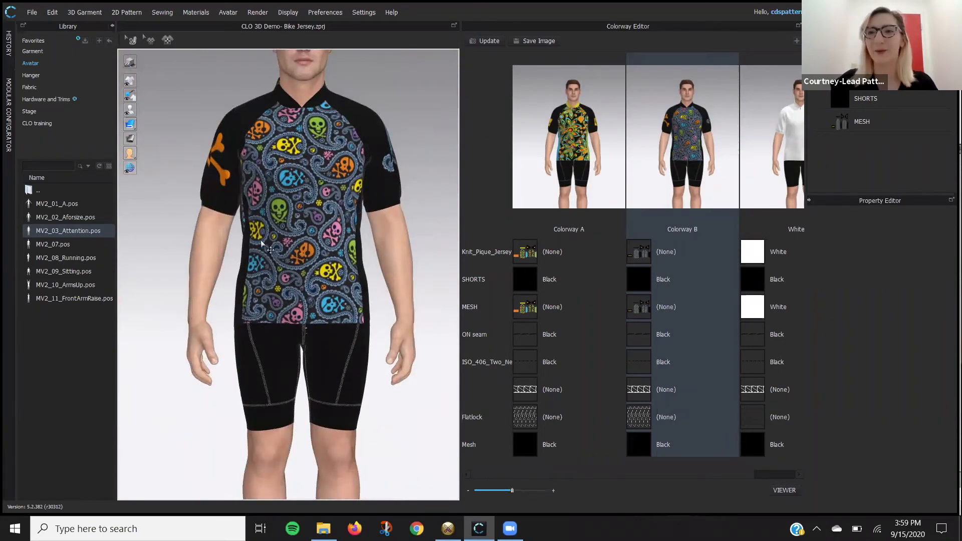
mouse_move(258, 257)
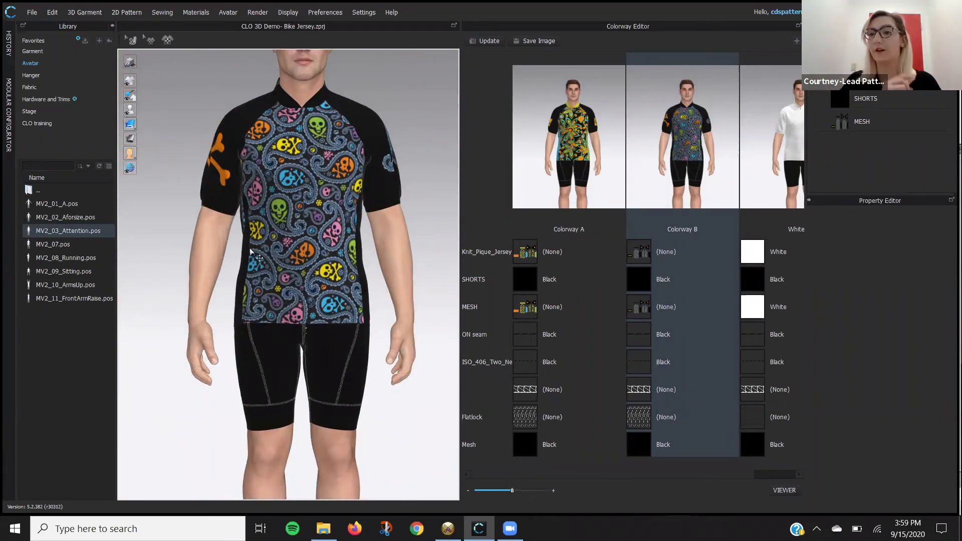
mouse_move(377, 310)
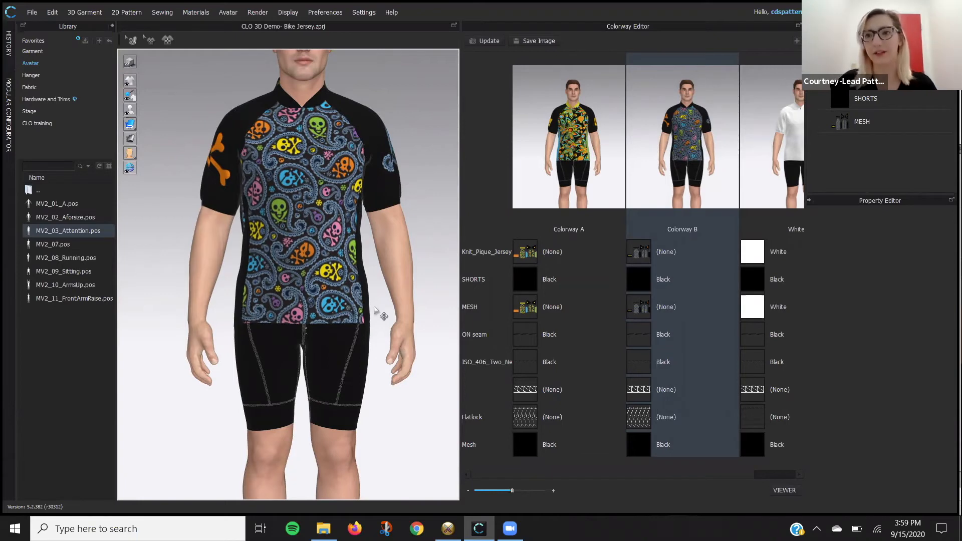
mouse_move(350, 297)
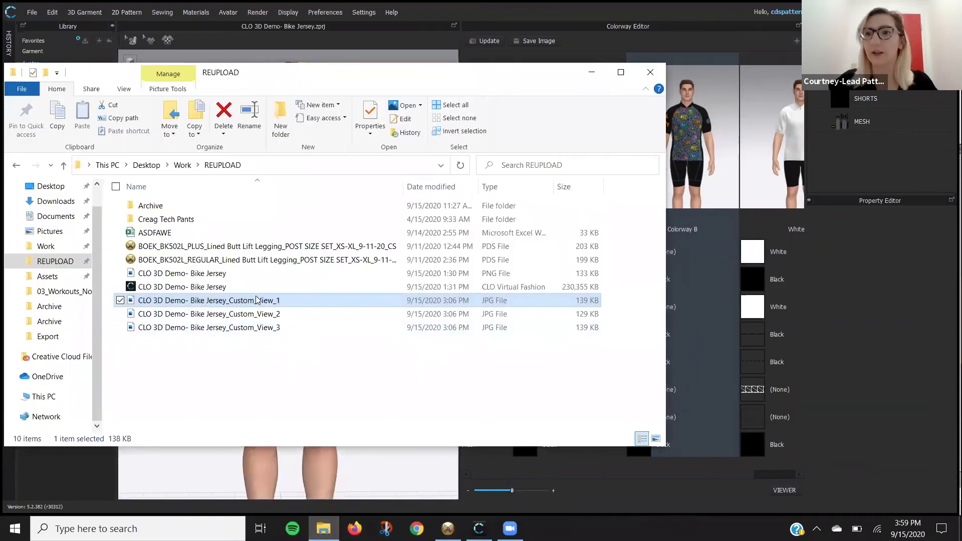
Open 'CLO 3D Demo- Bike Jersey_Custom_View_1.jpg' from the REUPLOAD folder.
double_click(208, 300)
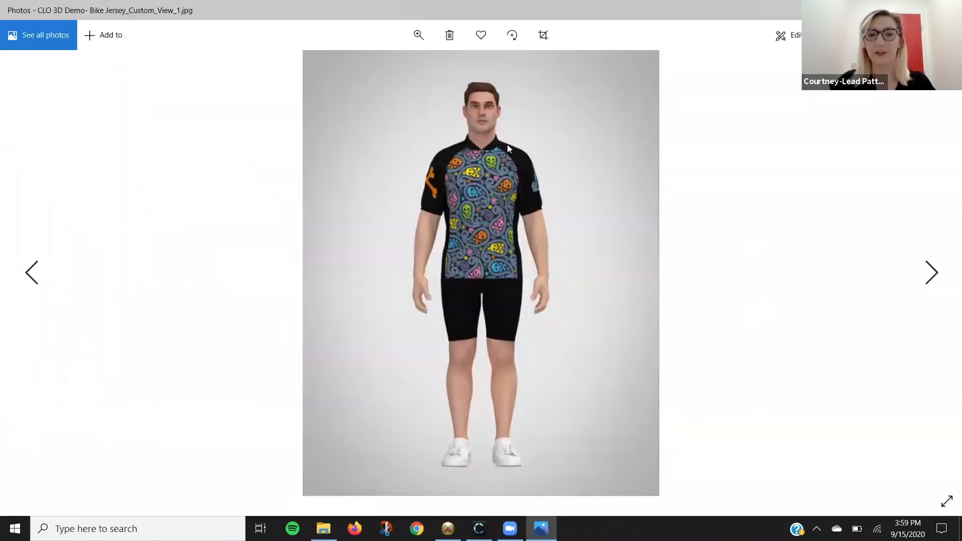
mouse_move(504, 267)
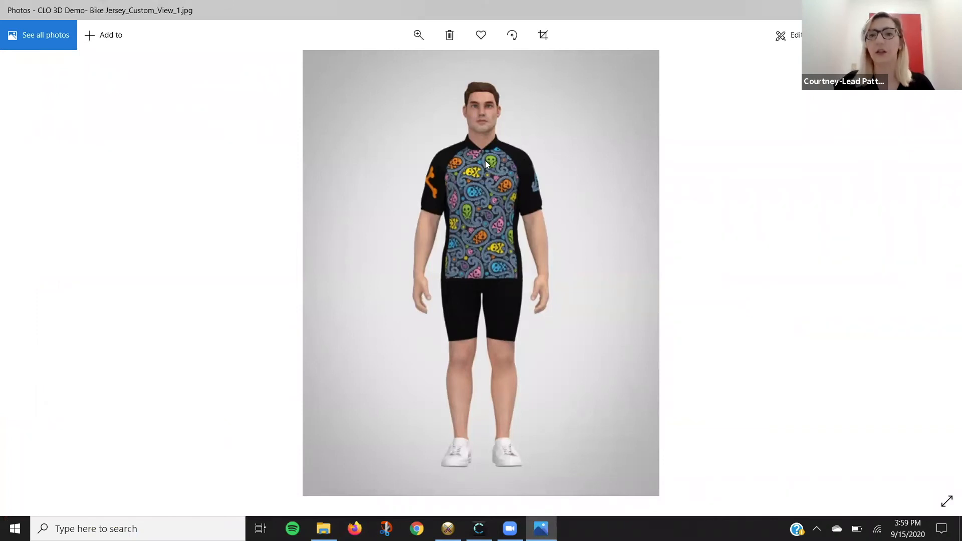
mouse_move(445, 104)
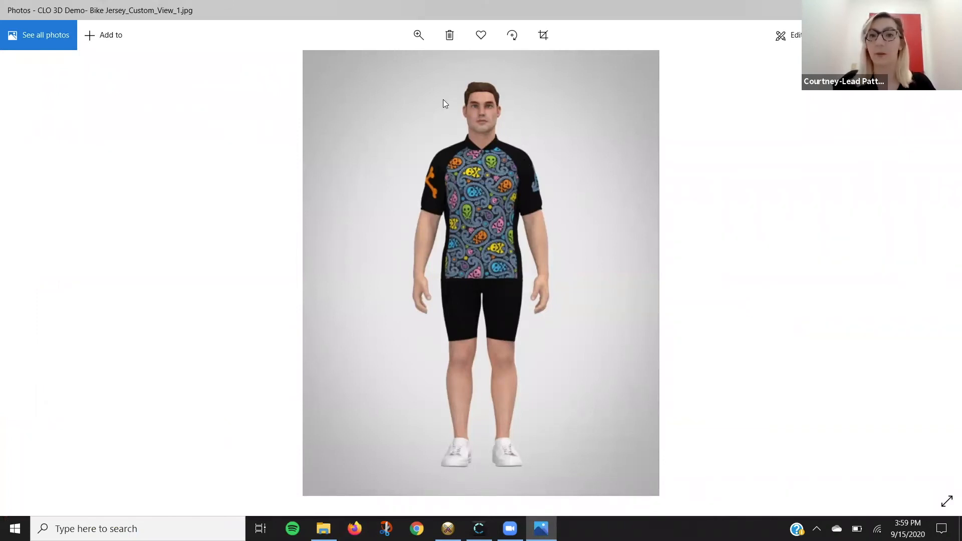
mouse_move(735, 283)
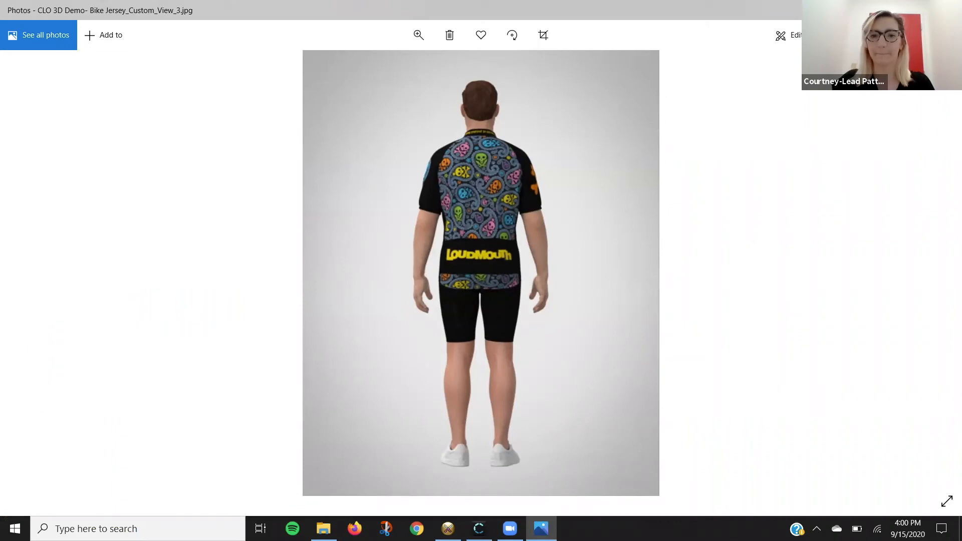
Switch back to the CLO 3D Bike Jersey project from the taskbar.
left_click(479, 529)
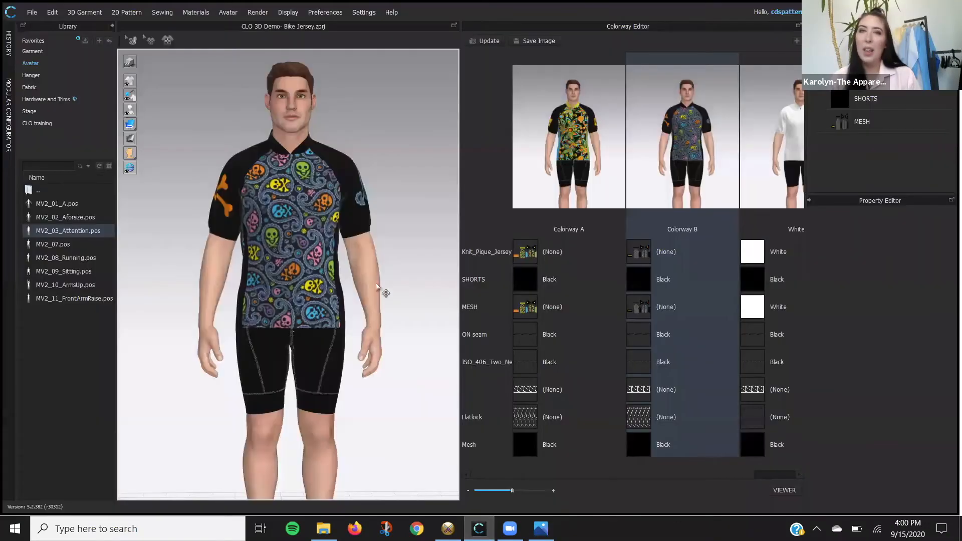
mouse_move(409, 268)
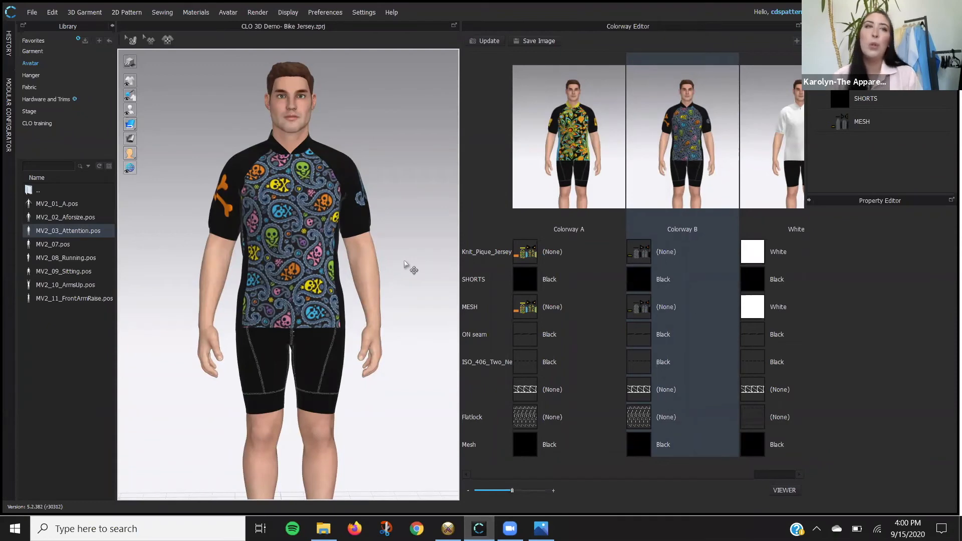
mouse_move(412, 271)
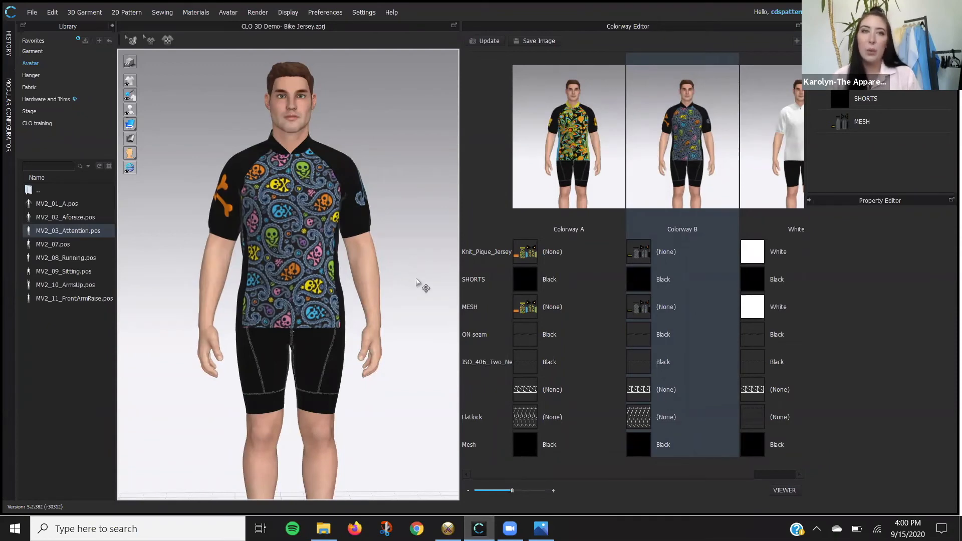
mouse_move(424, 207)
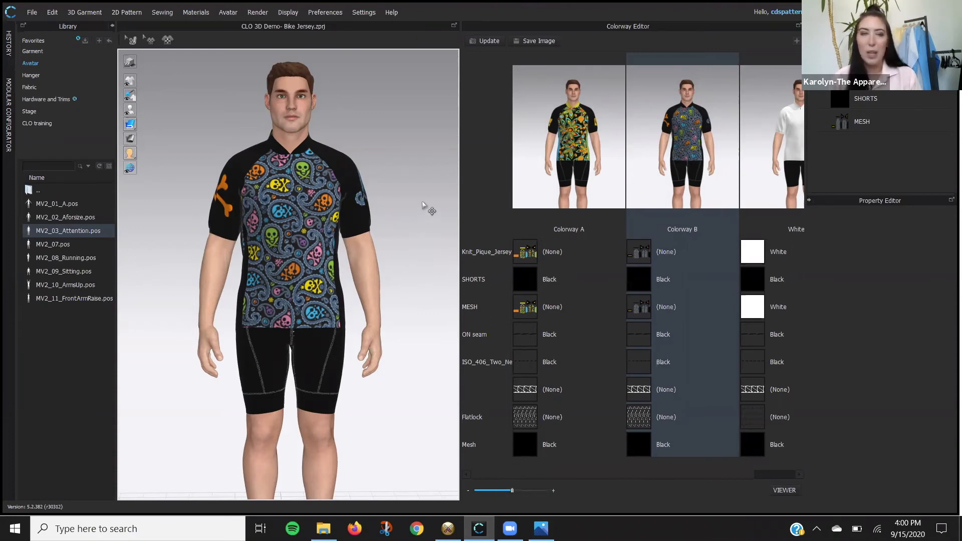
mouse_move(434, 198)
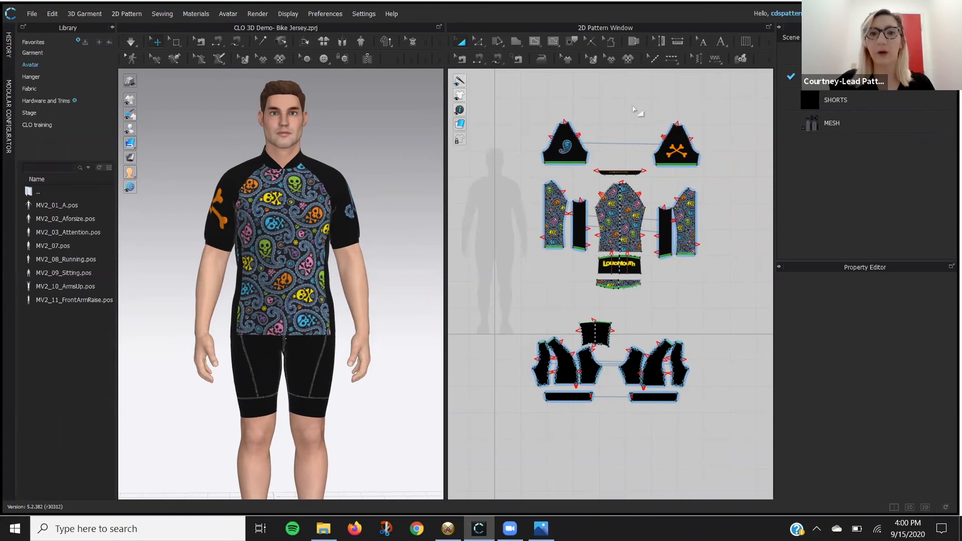
mouse_move(304, 344)
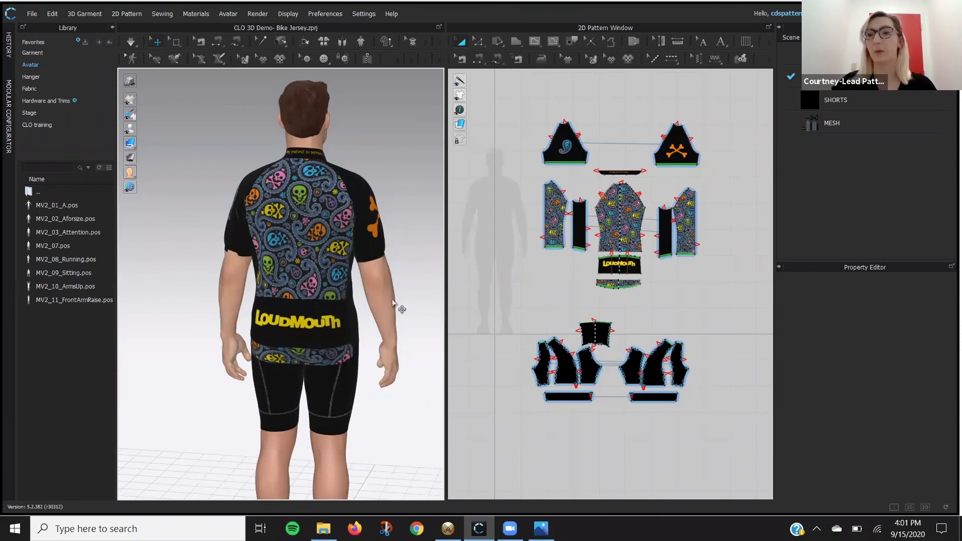
mouse_move(383, 270)
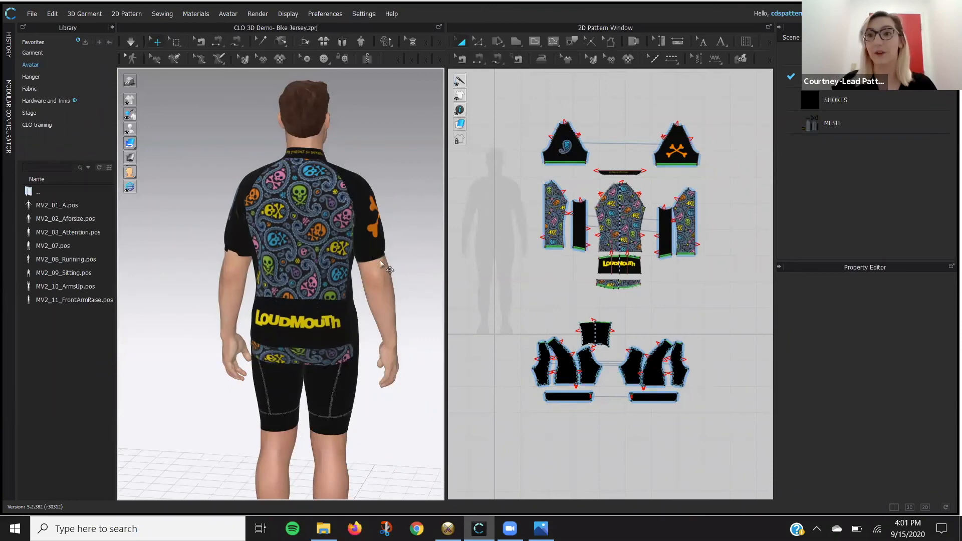
Rotate the 3D view from the jersey's Loudmouth back to the front.
left_click_drag(380, 270, 249, 271)
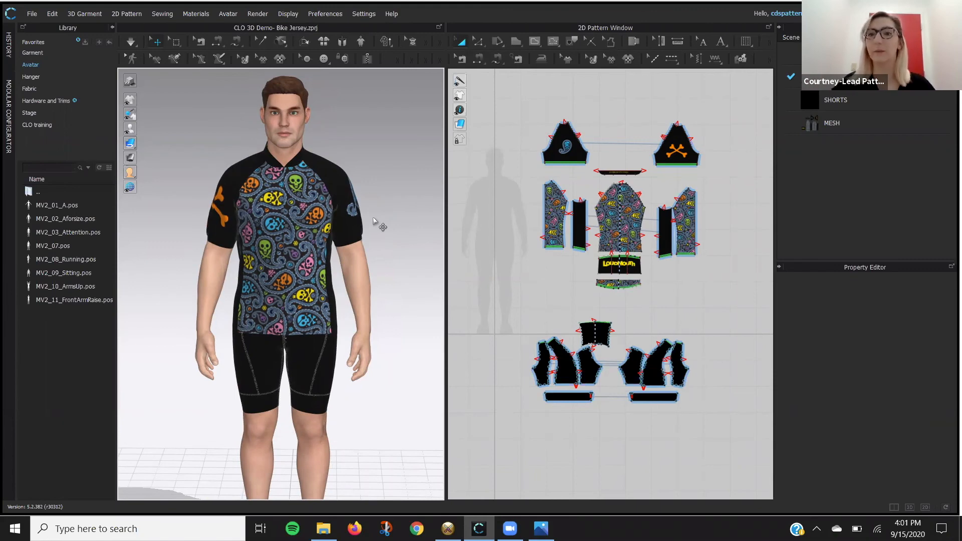
mouse_move(349, 159)
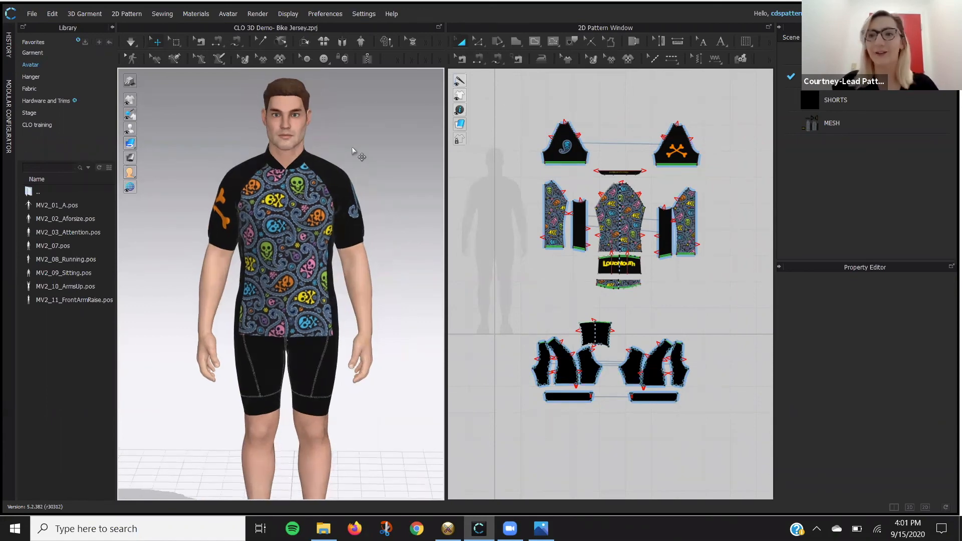
mouse_move(565, 365)
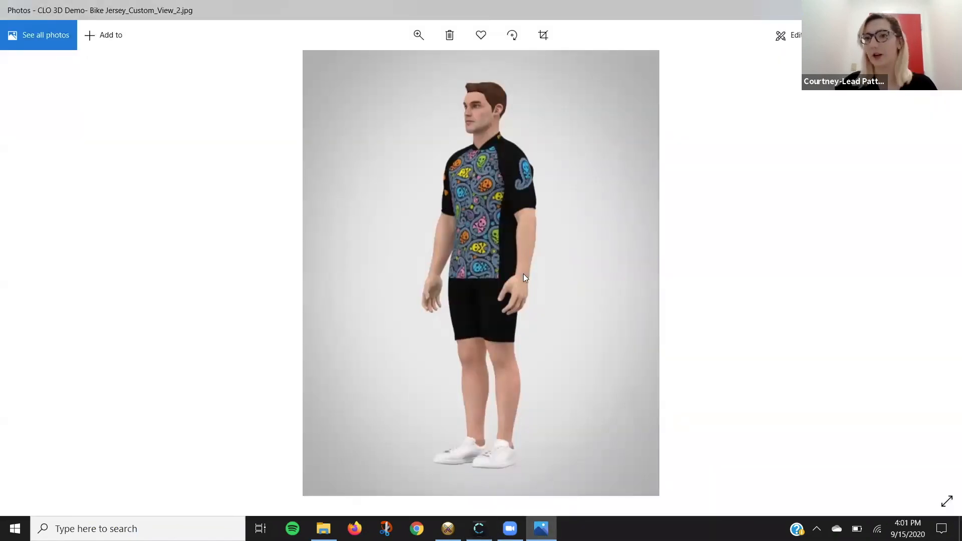
mouse_move(499, 145)
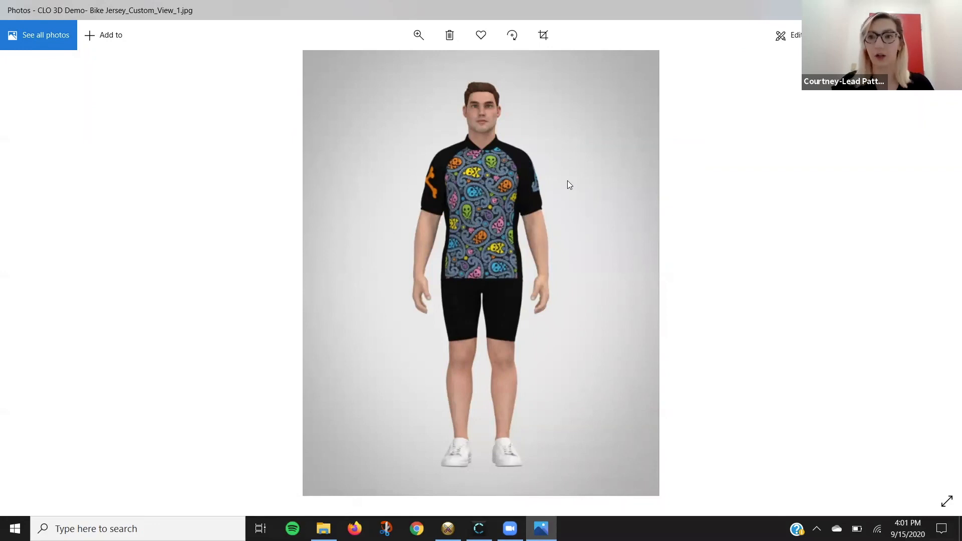
mouse_move(549, 186)
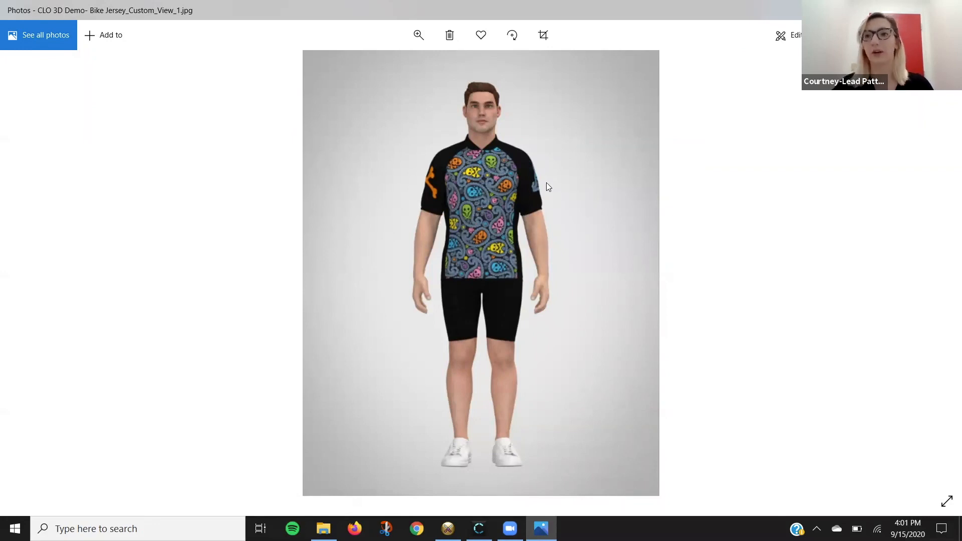